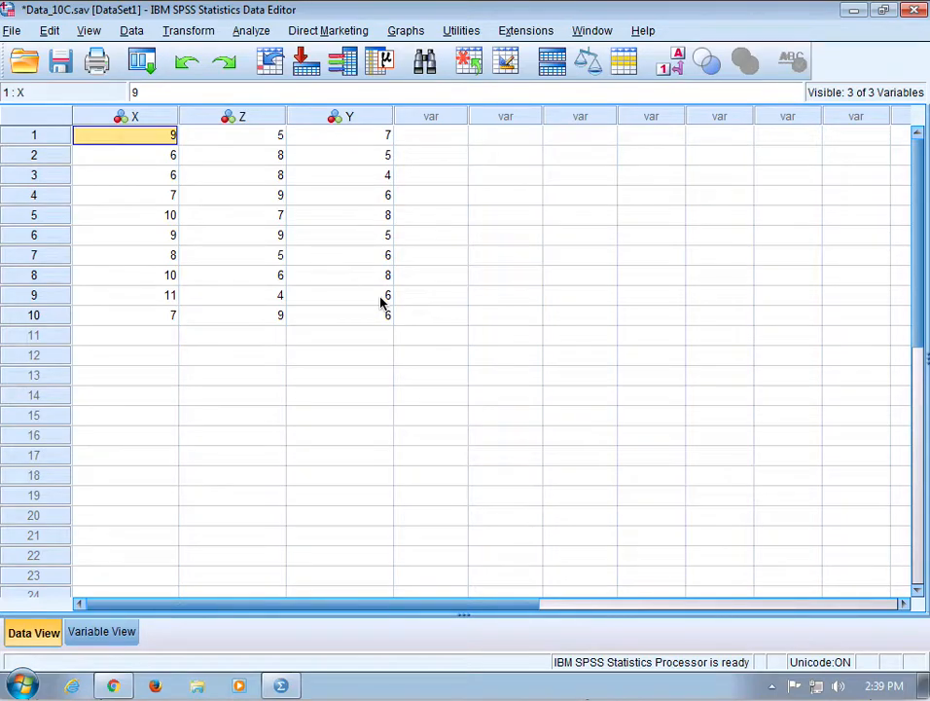
pyautogui.moveTo(257, 255)
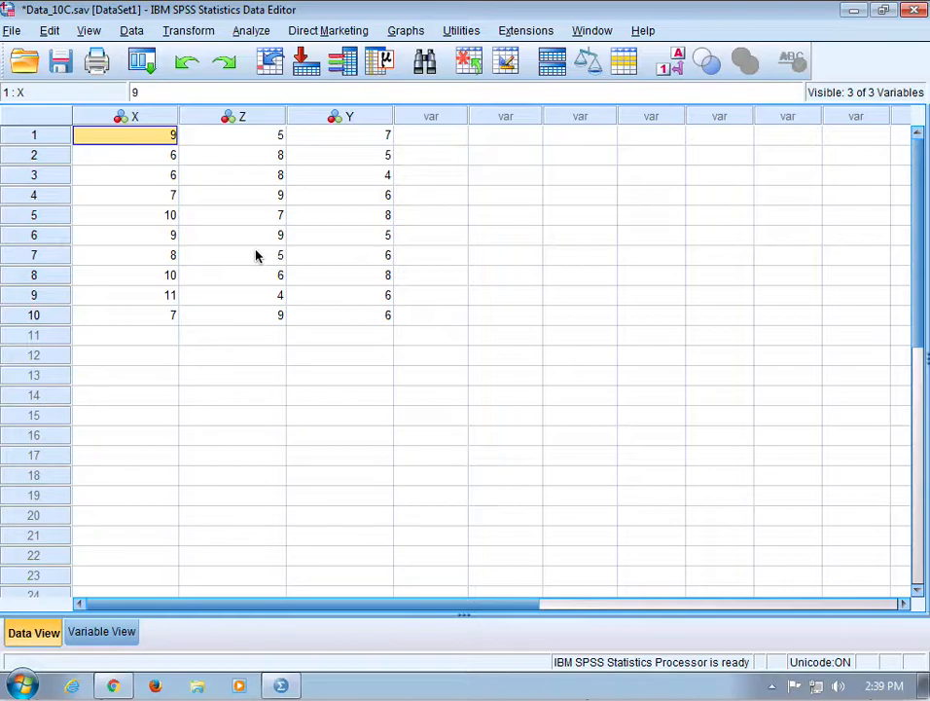
pyautogui.moveTo(284, 173)
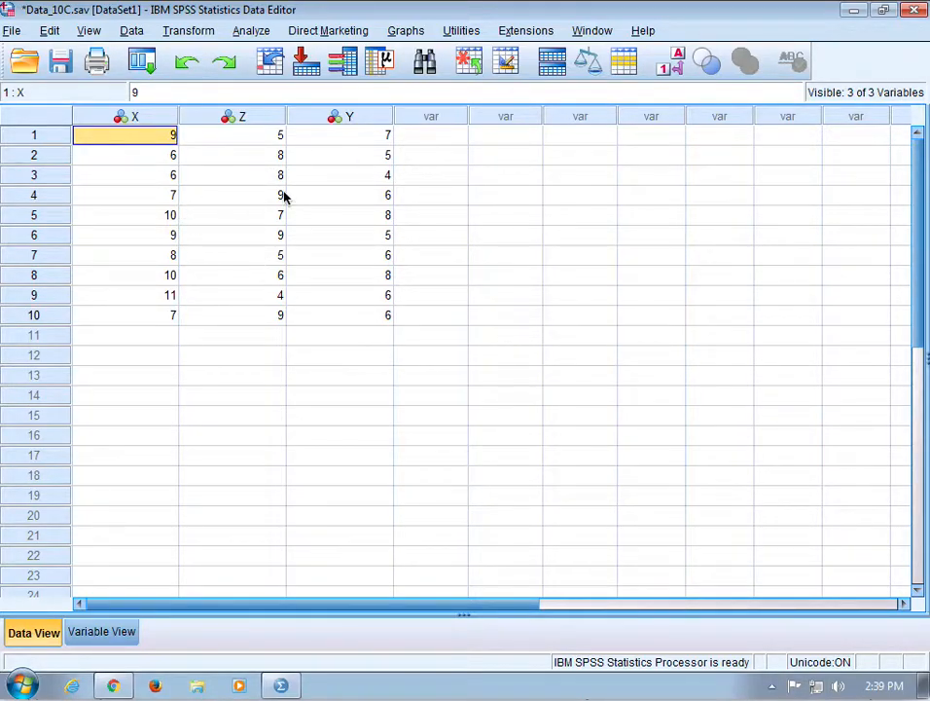
pyautogui.moveTo(358, 128)
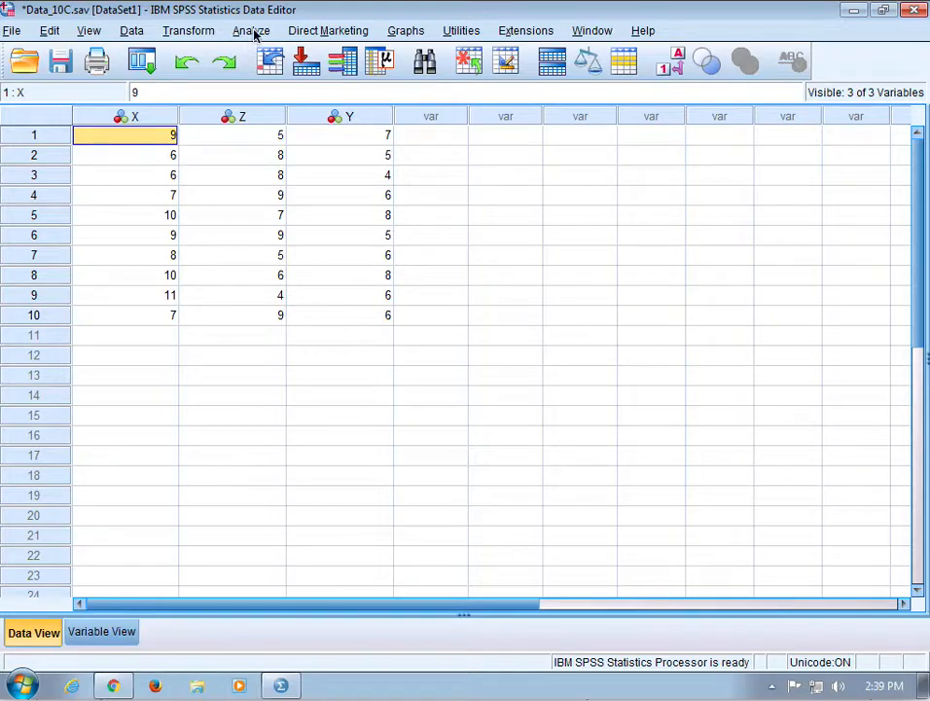
# Start a Linear Regression via Analyze > Regression with Y dependent and X, Z as independents.
pyautogui.click(249, 31)
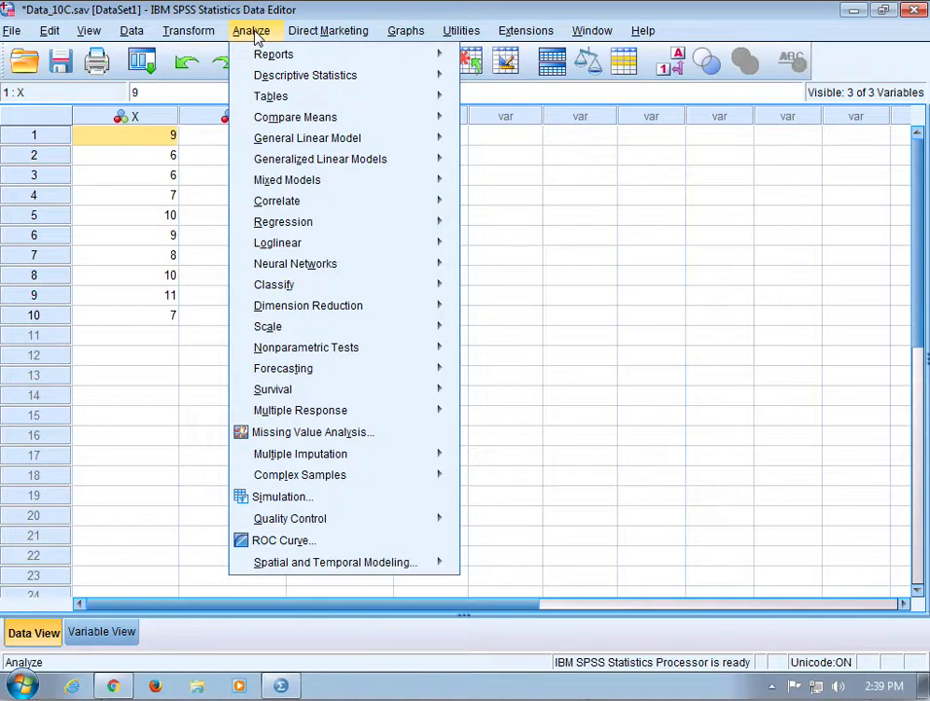
pyautogui.moveTo(272, 284)
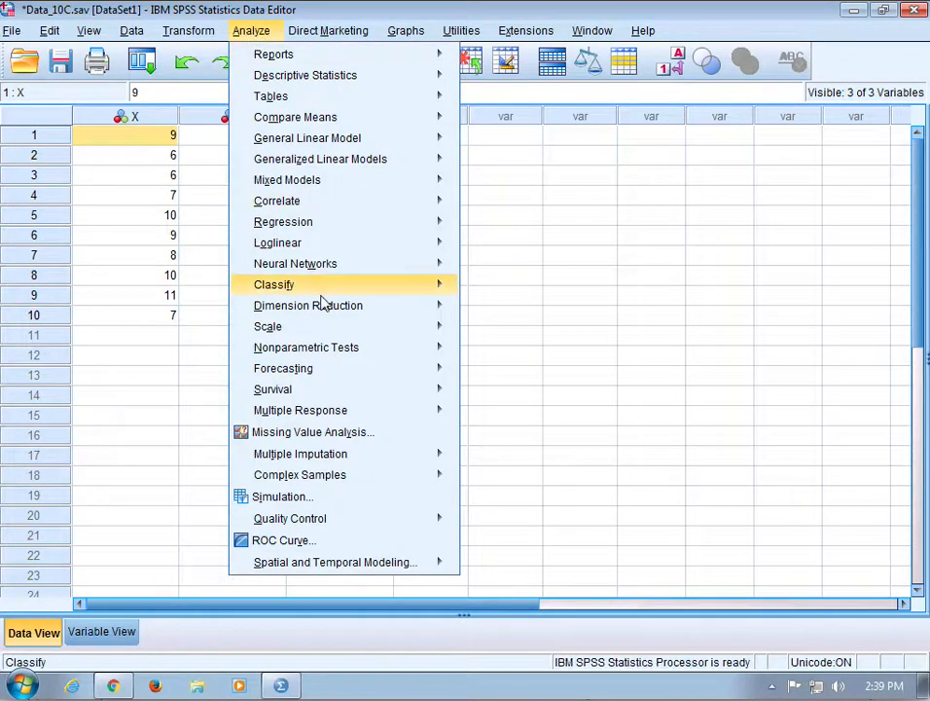
pyautogui.moveTo(284, 222)
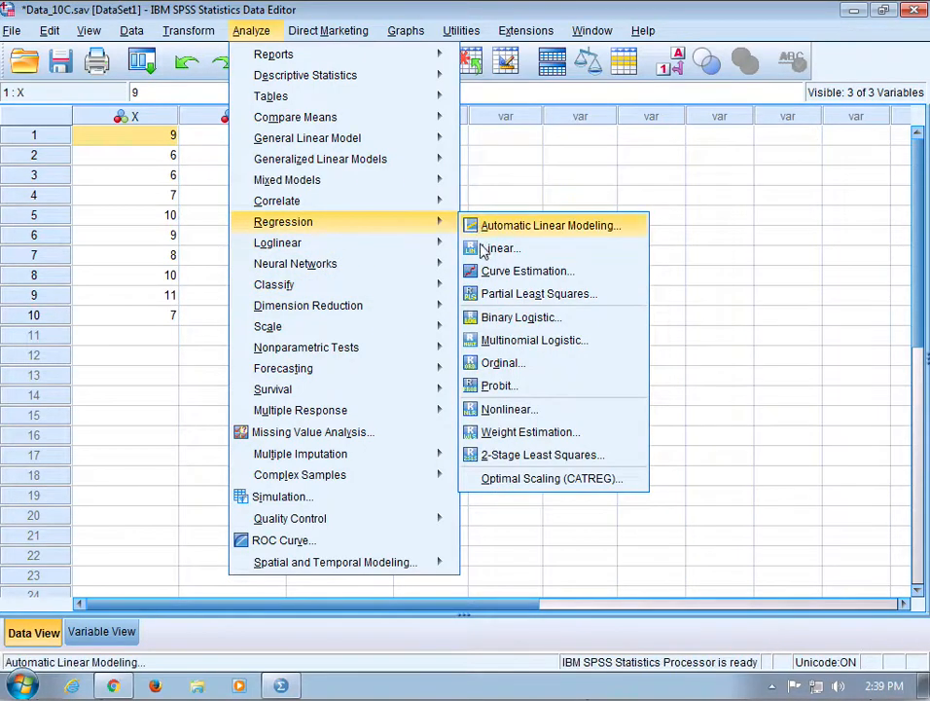
pyautogui.click(497, 249)
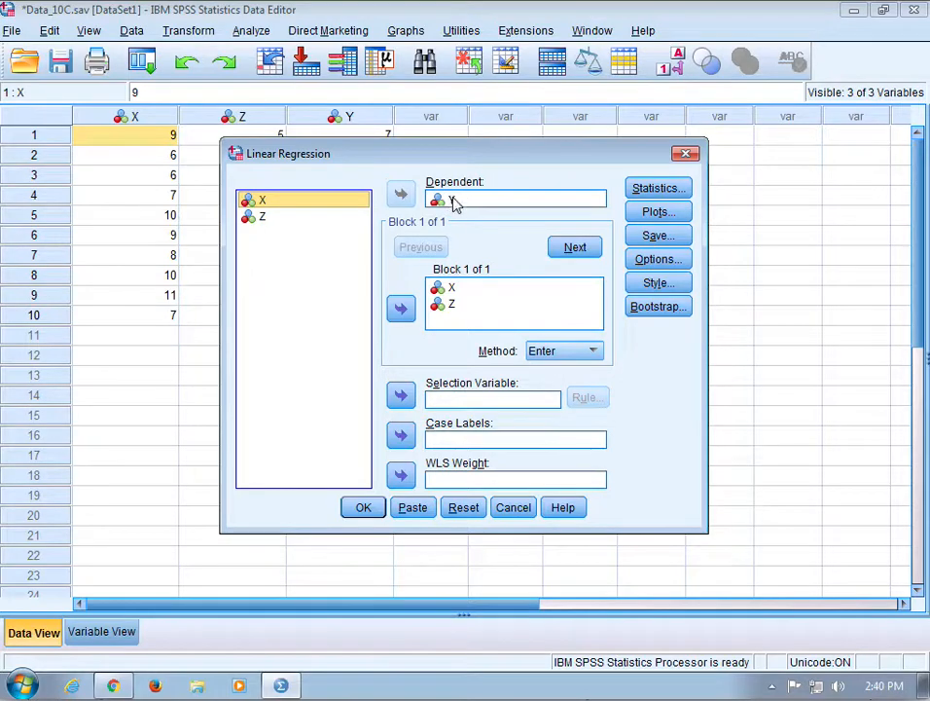
pyautogui.click(401, 193)
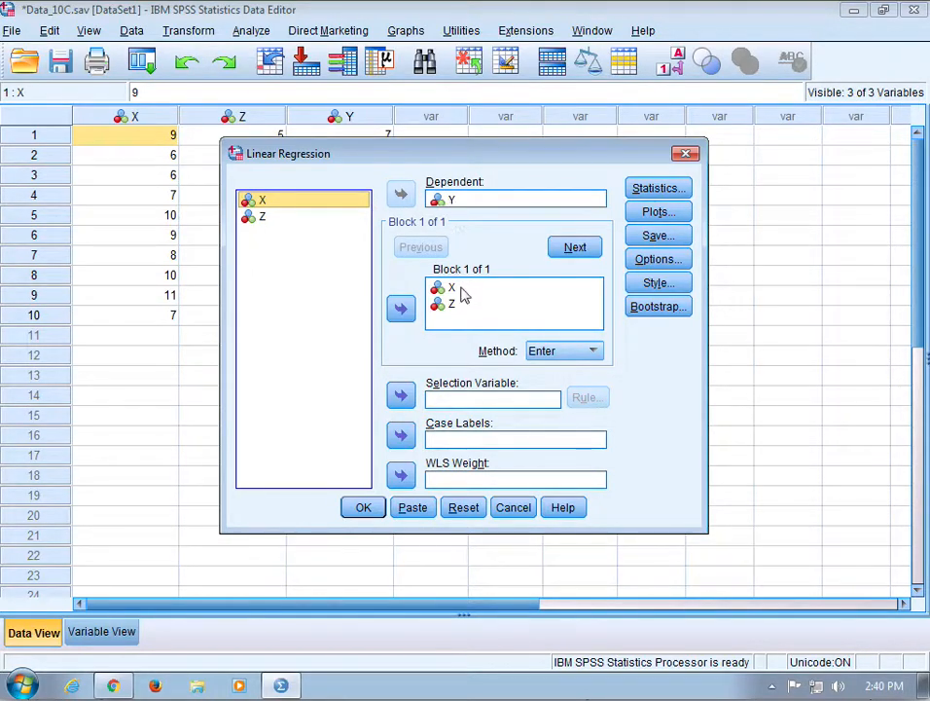
pyautogui.click(451, 304)
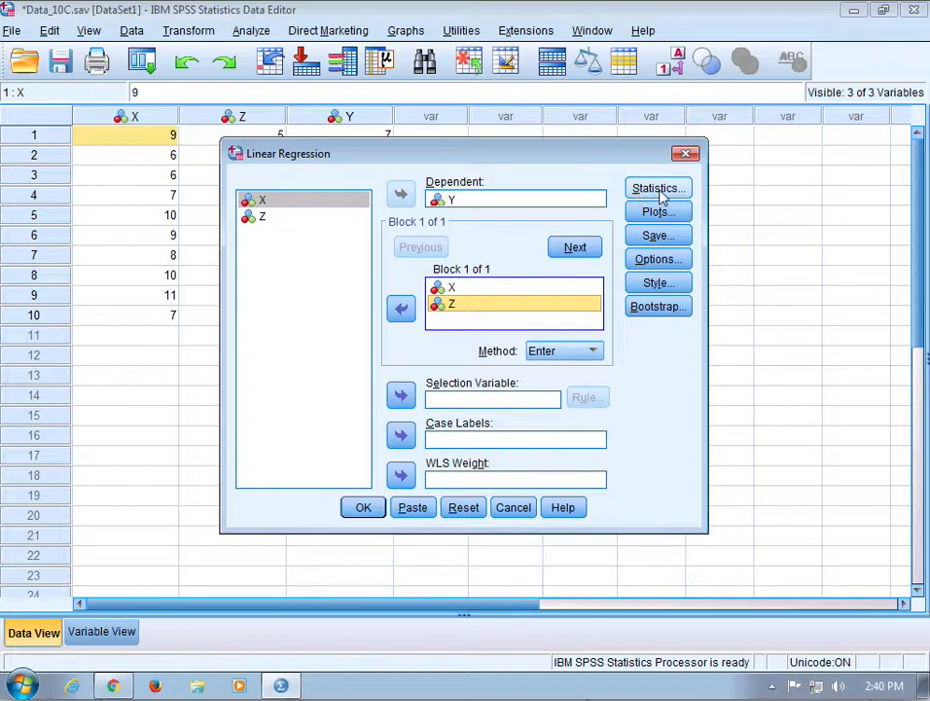
# Request Part and partial correlations in Statistics and run the regression (R² .449).
pyautogui.click(658, 186)
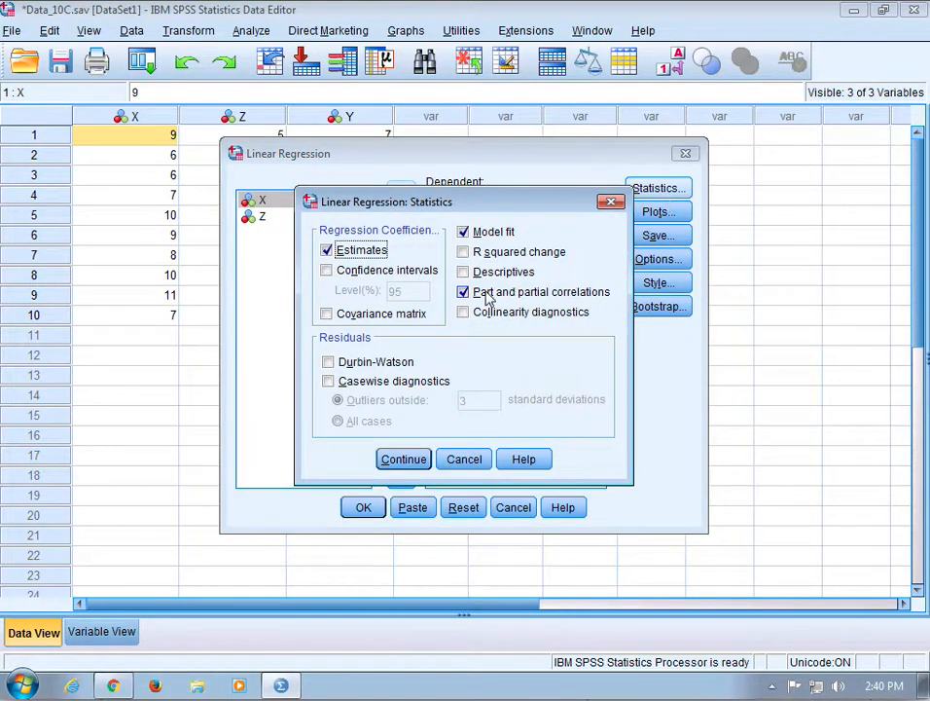
pyautogui.moveTo(584, 299)
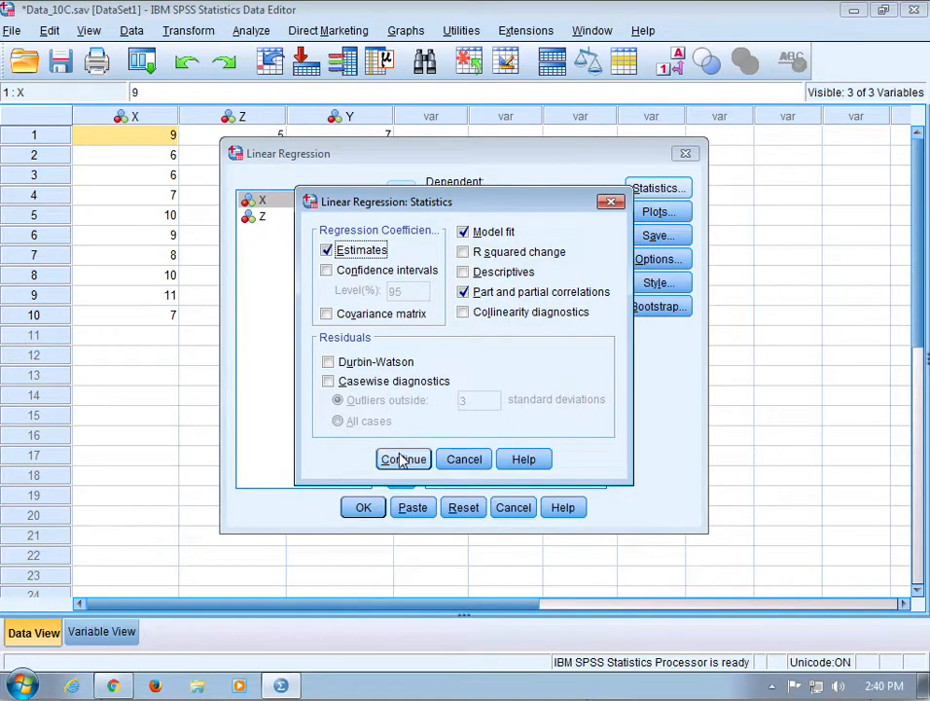
pyautogui.click(403, 460)
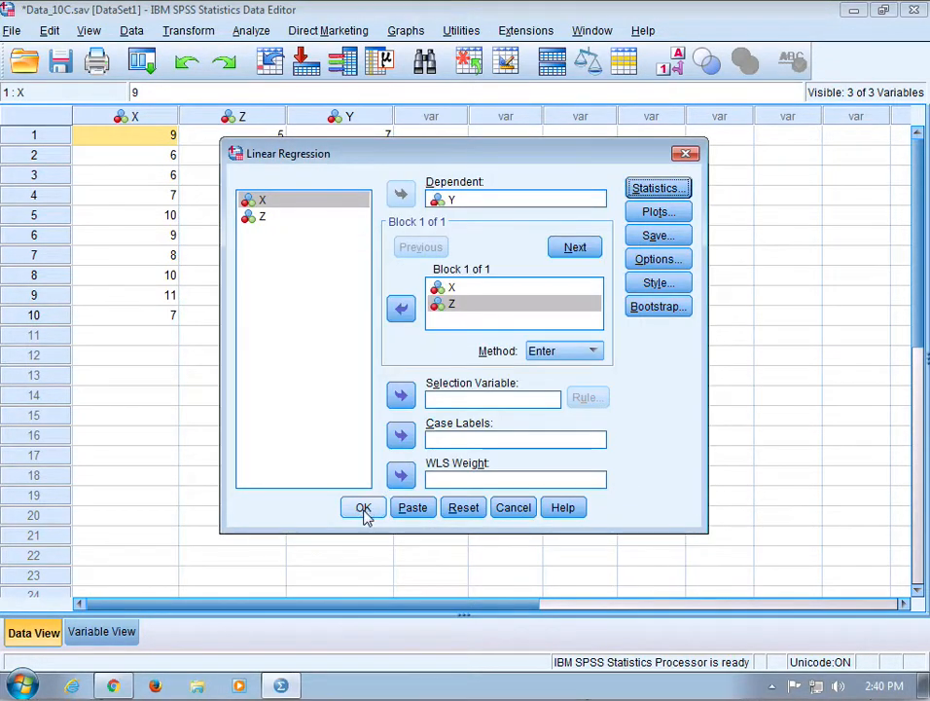
pyautogui.click(362, 506)
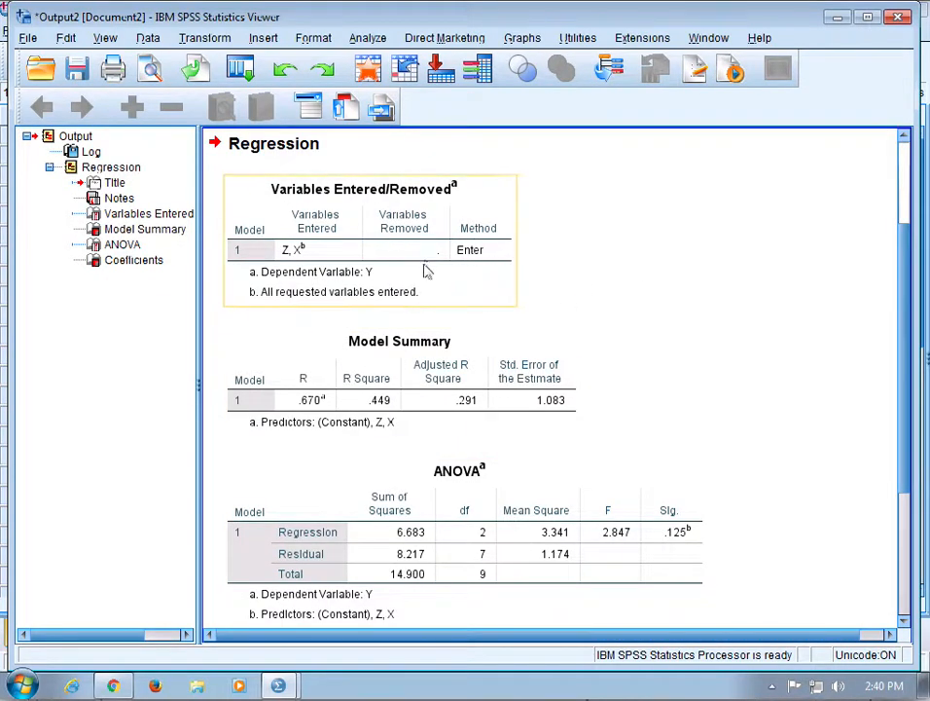
# Review the Model Summary and Coefficients (X partial .579, part .528), then return to the Data Editor.
pyautogui.click(391, 401)
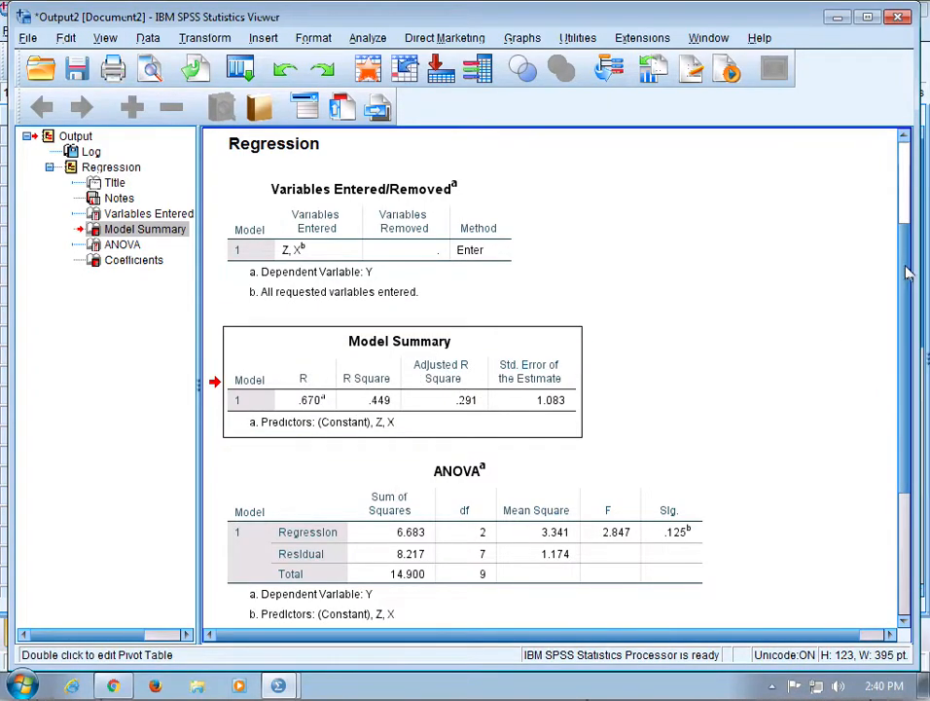
pyautogui.scroll(-3)
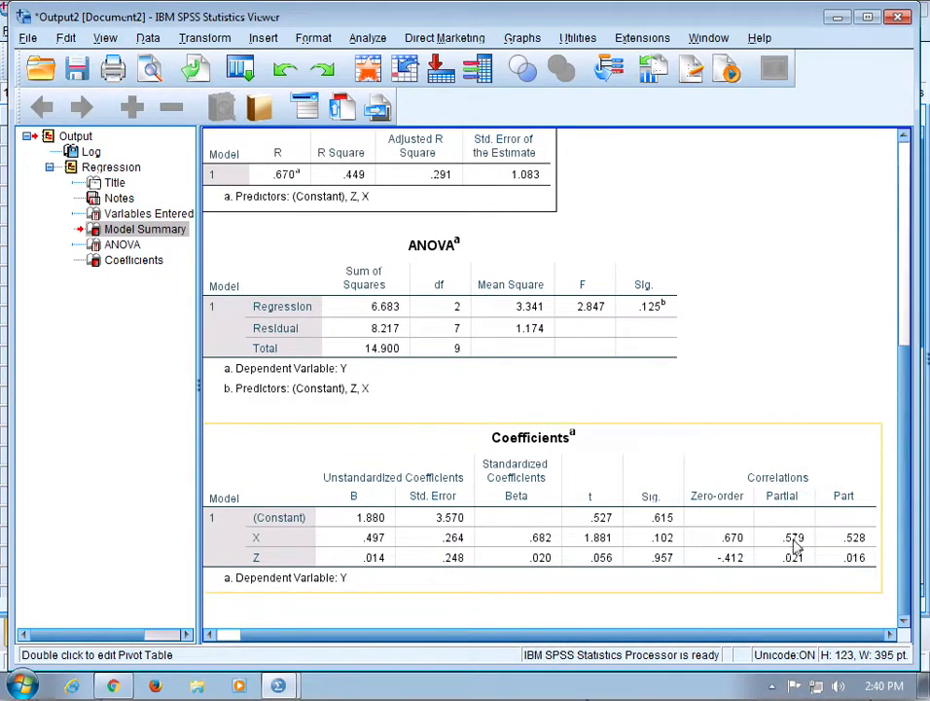
pyautogui.moveTo(751, 485)
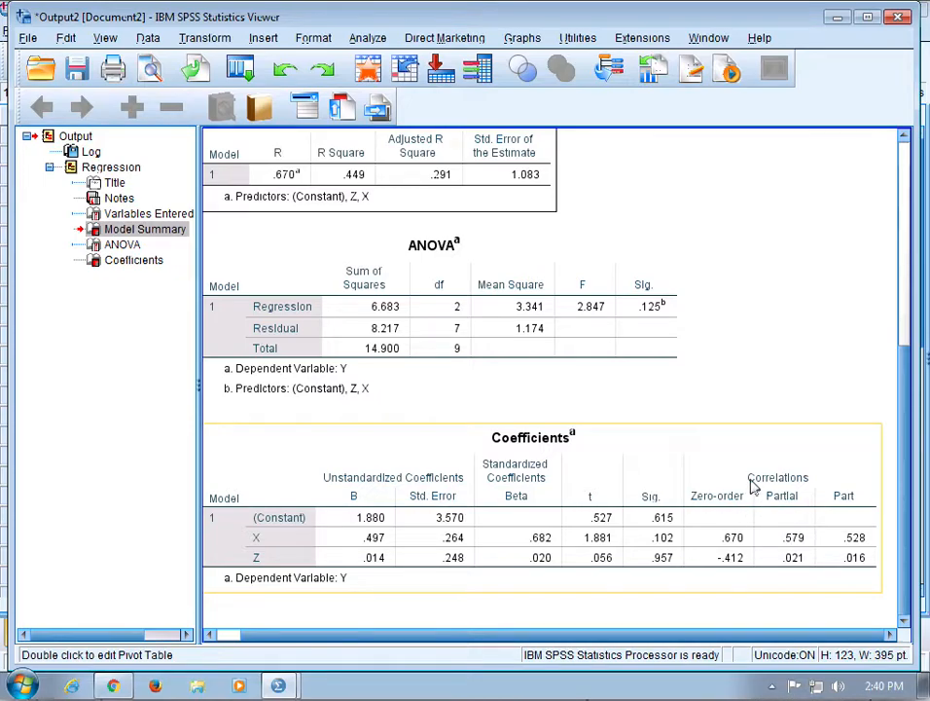
pyautogui.moveTo(800, 533)
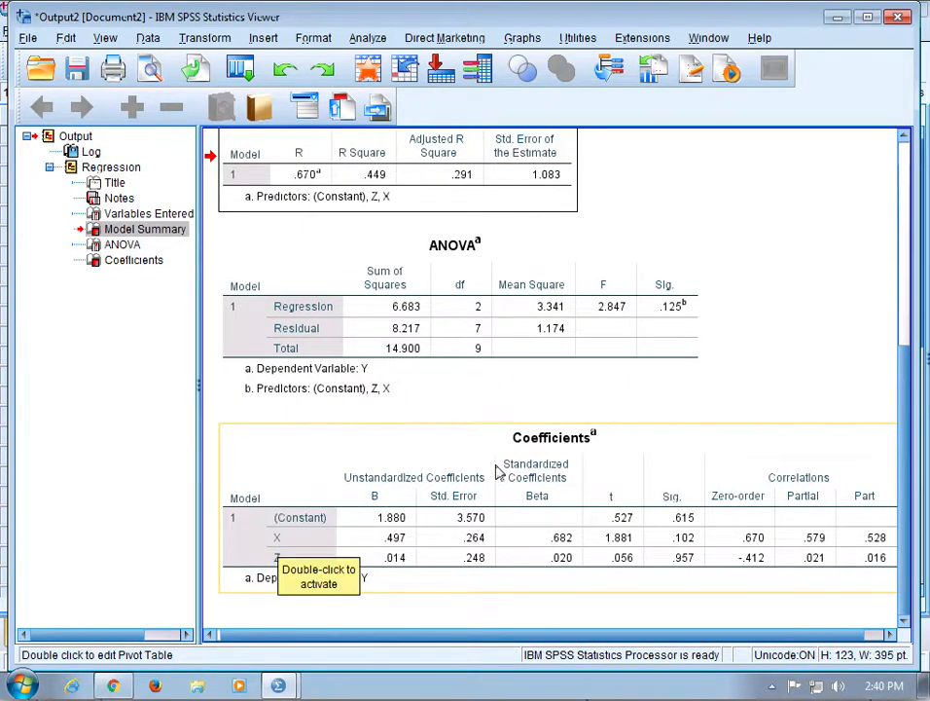
pyautogui.moveTo(379, 633)
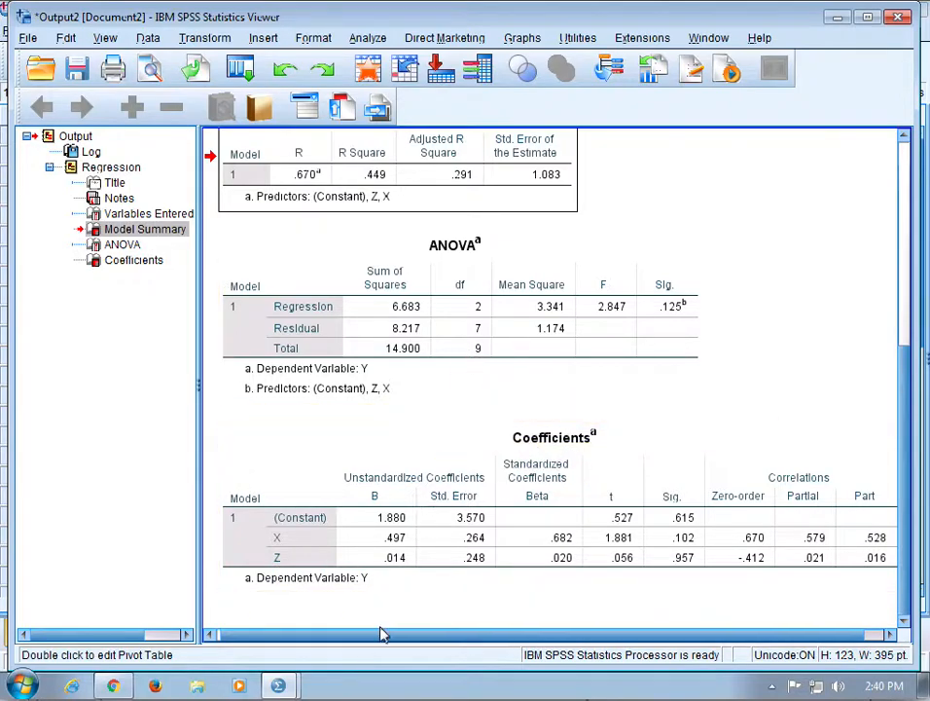
pyautogui.click(277, 681)
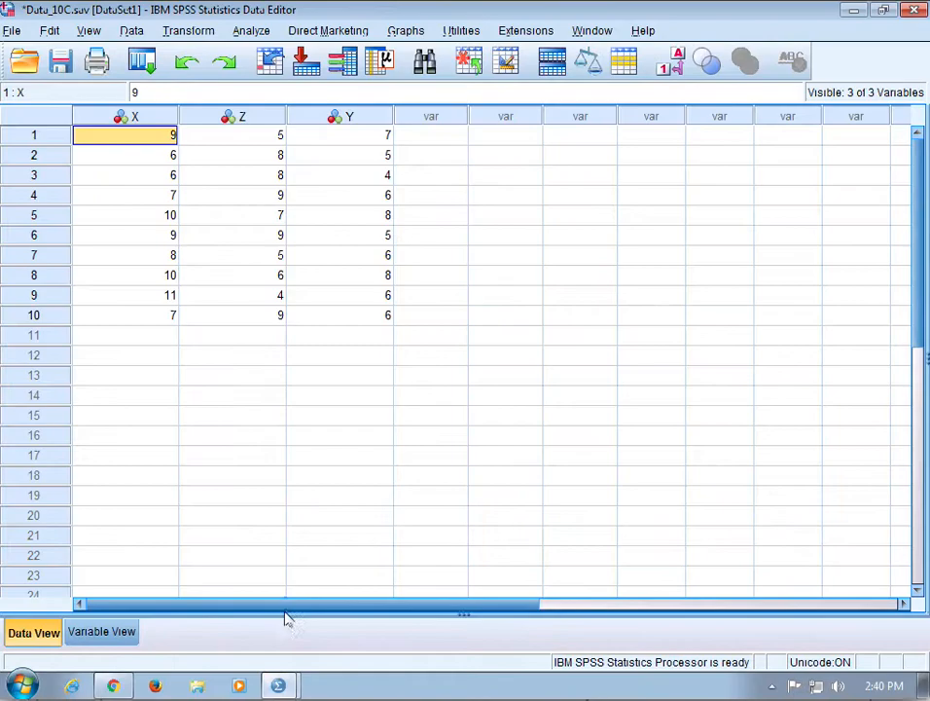
pyautogui.moveTo(251, 37)
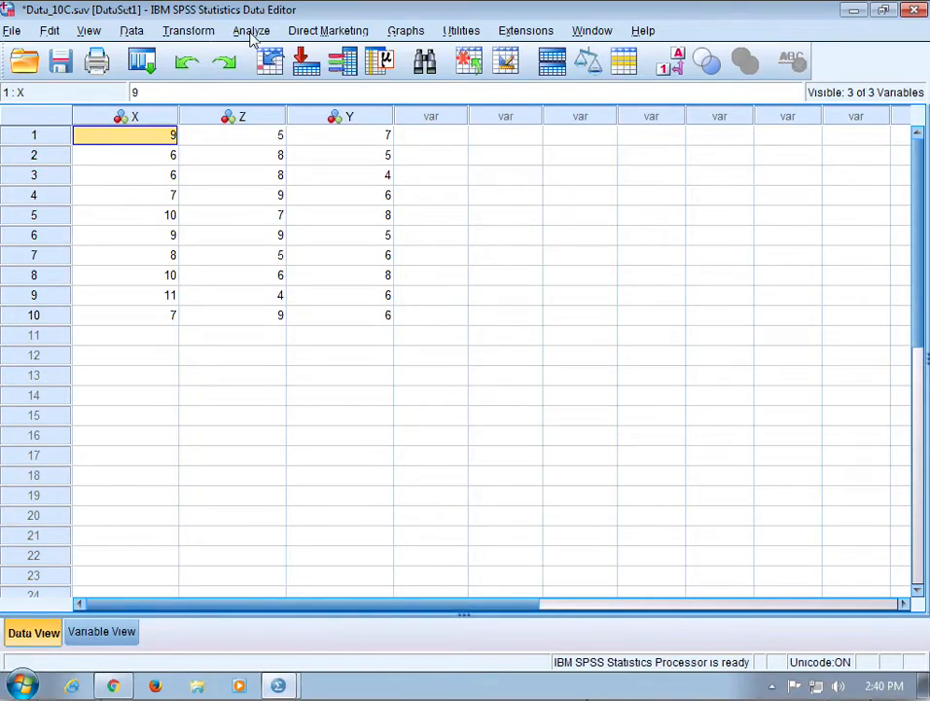
# Bring up the Bivariate Correlations dialog via Analyze > Correlate.
pyautogui.click(252, 31)
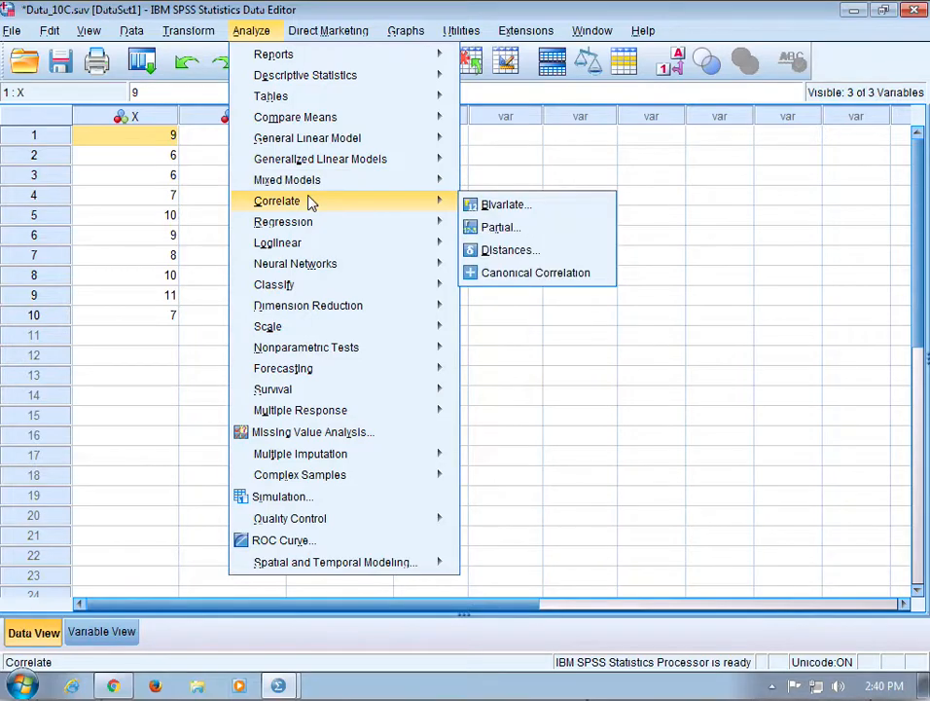
pyautogui.moveTo(506, 204)
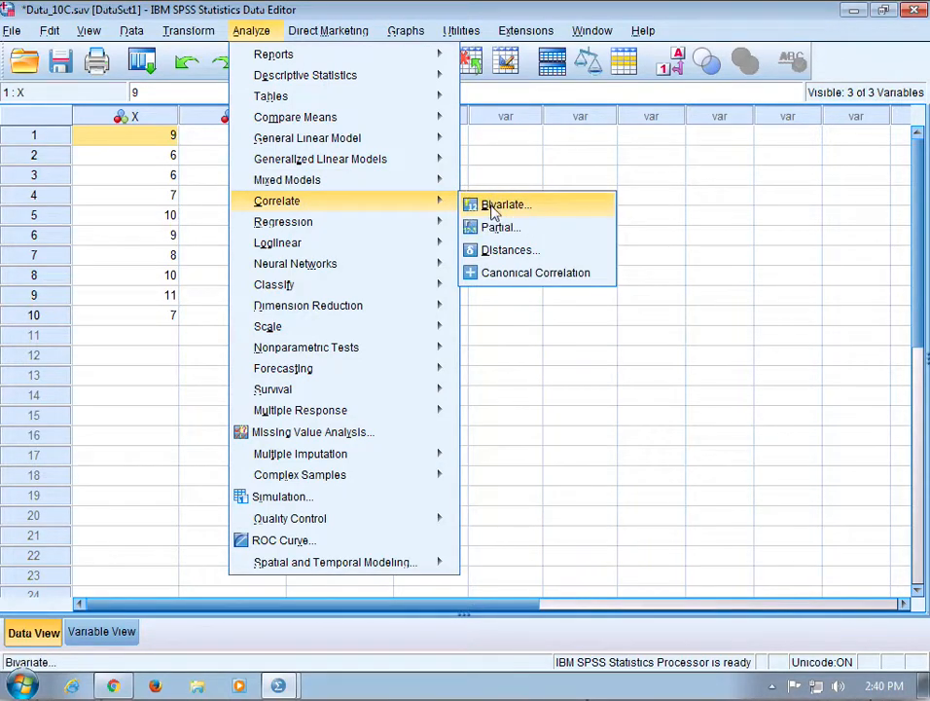
pyautogui.click(502, 205)
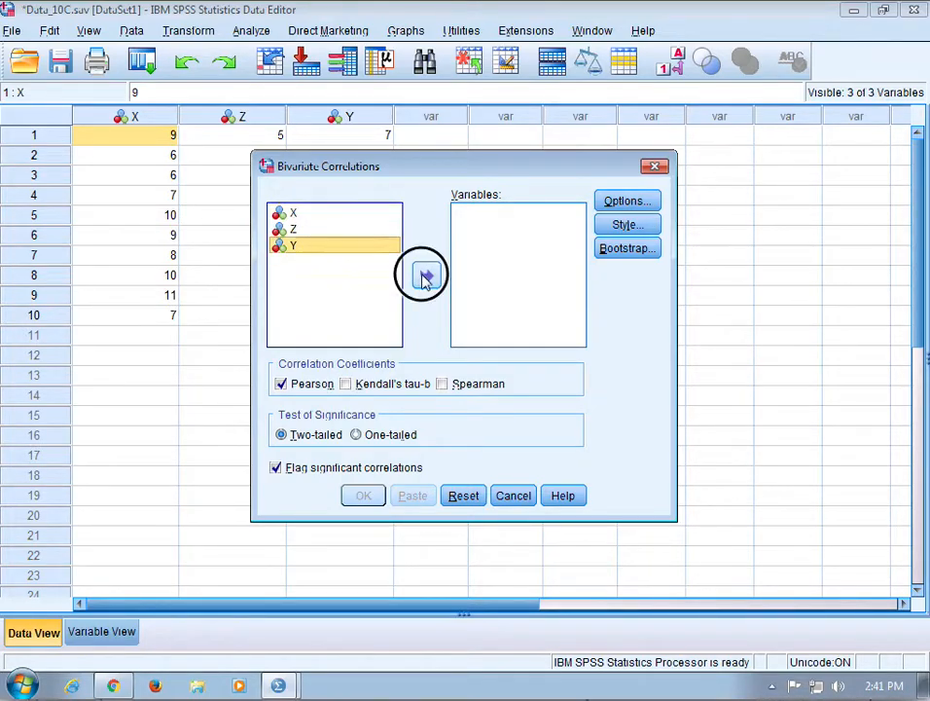
# Move Y, X and Z into the Variables list, keeping Pearson and Two-tailed.
pyautogui.click(422, 276)
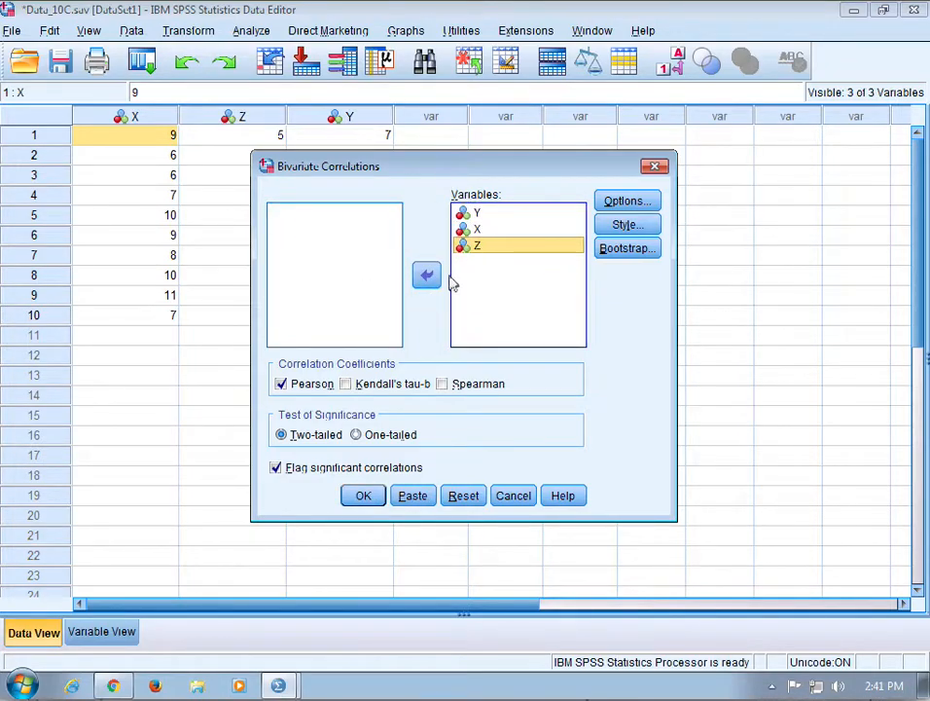
pyautogui.moveTo(300, 370)
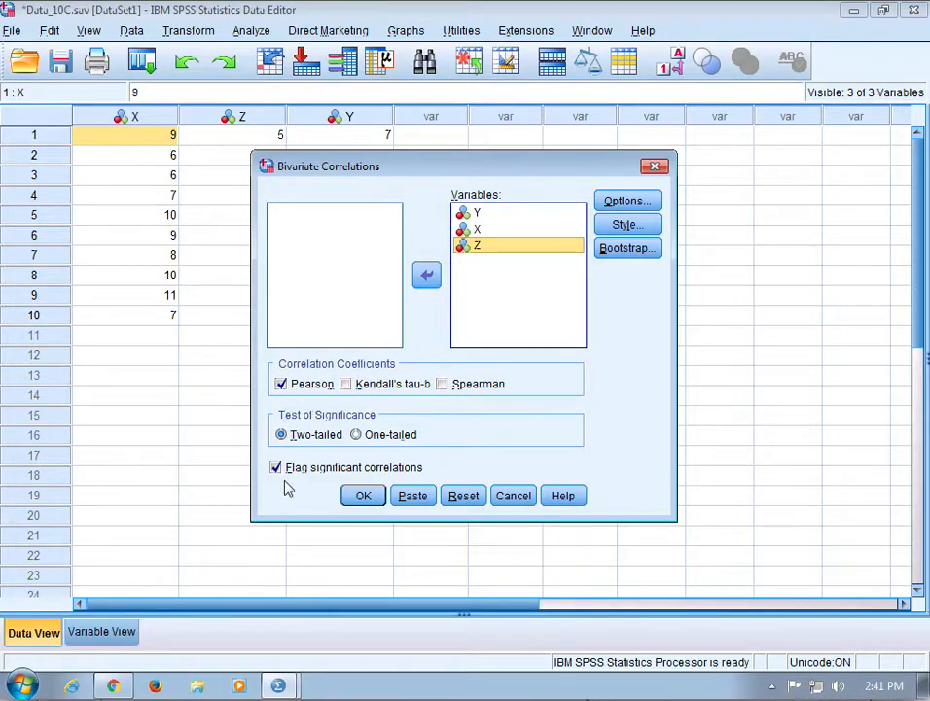
# Run the correlation and review the matrix: Y–X .670, Y–Z −.412, X–Z −.634.
pyautogui.click(362, 496)
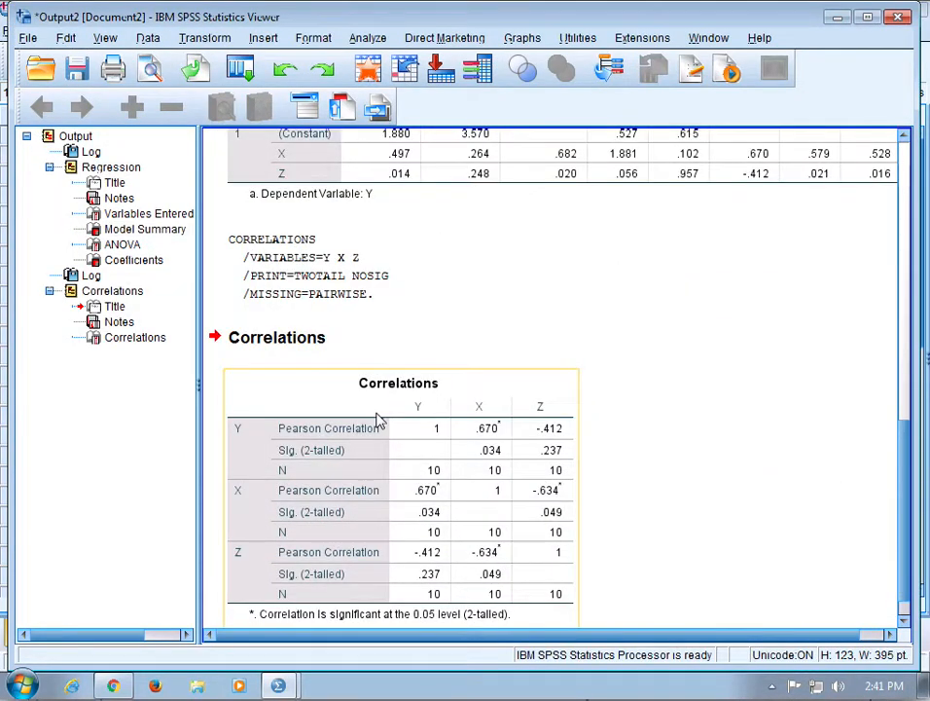
pyautogui.scroll(-3)
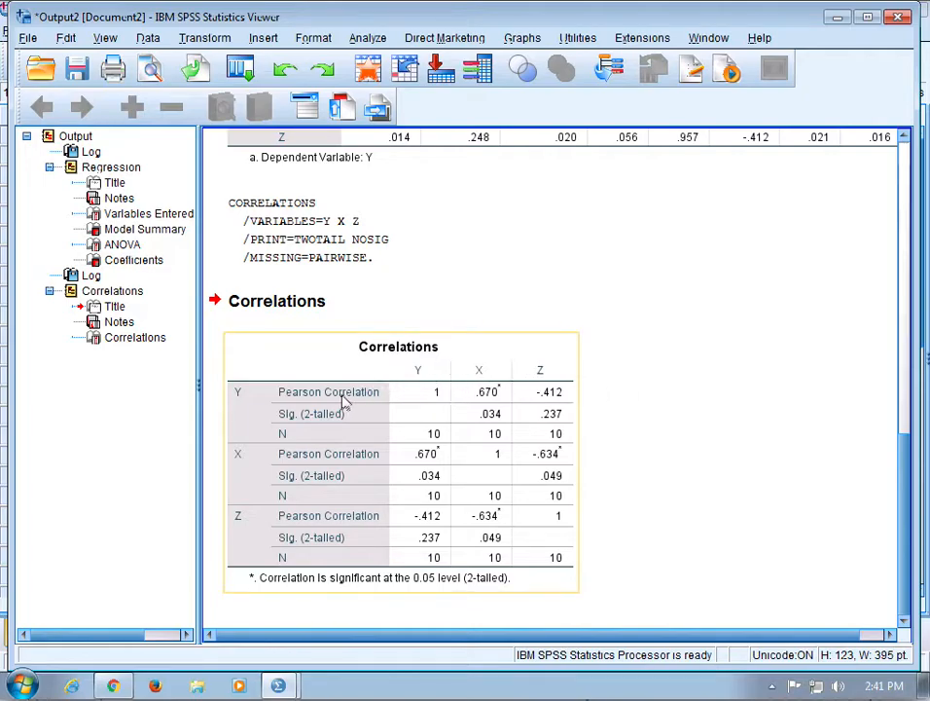
pyautogui.moveTo(257, 413)
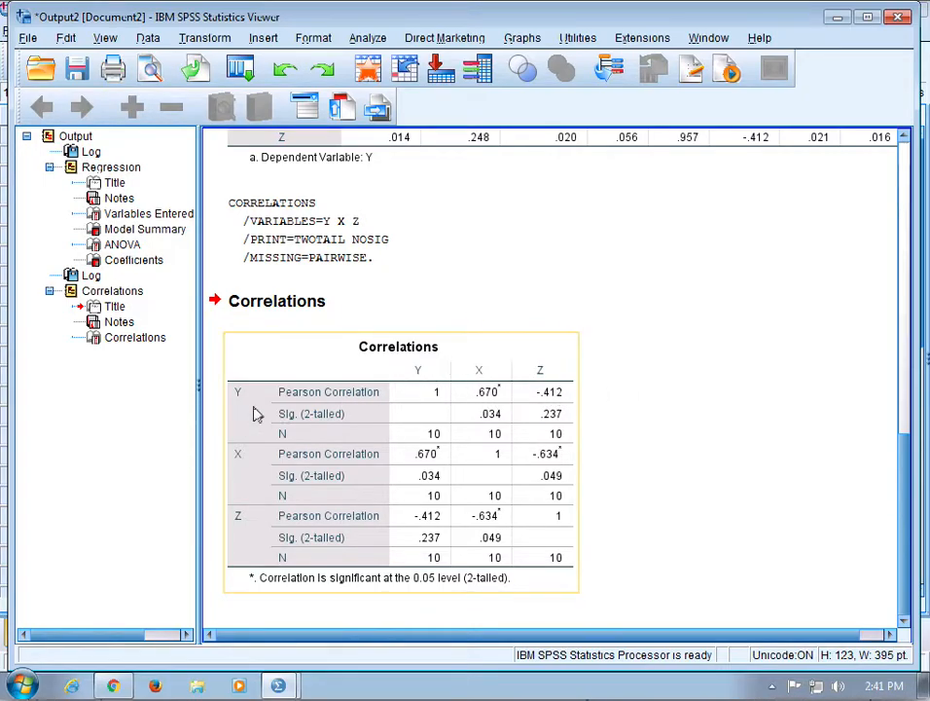
pyautogui.moveTo(419, 418)
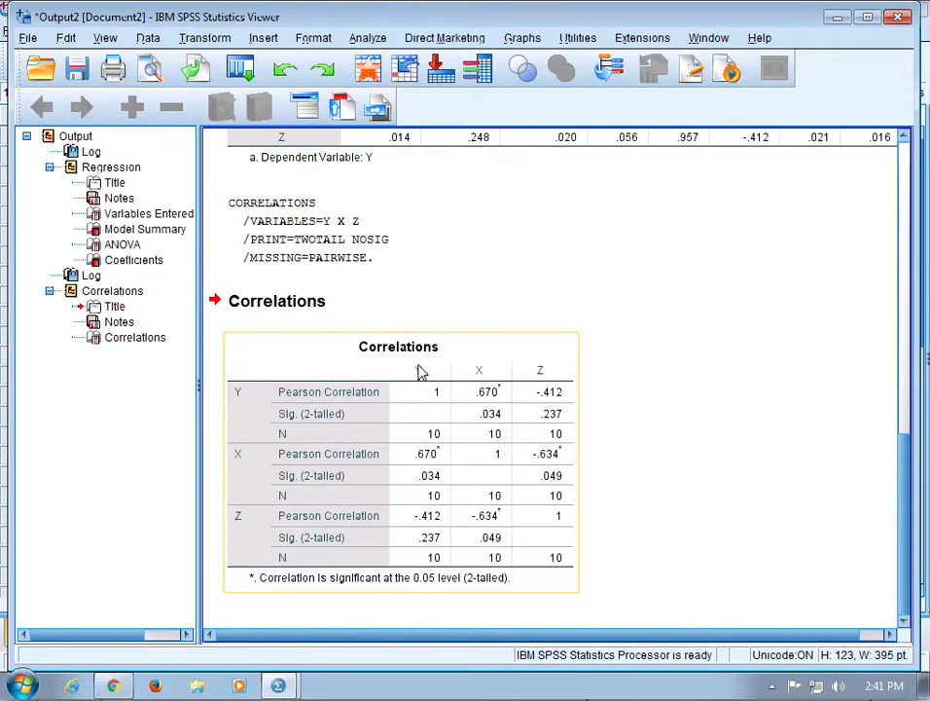
pyautogui.moveTo(272, 385)
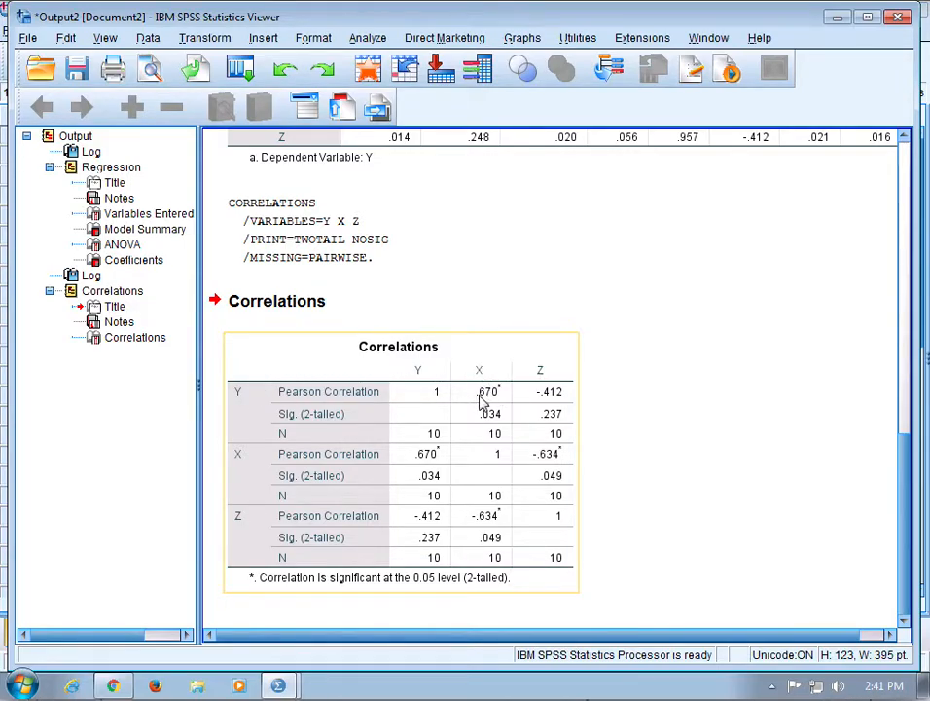
pyautogui.moveTo(490, 401)
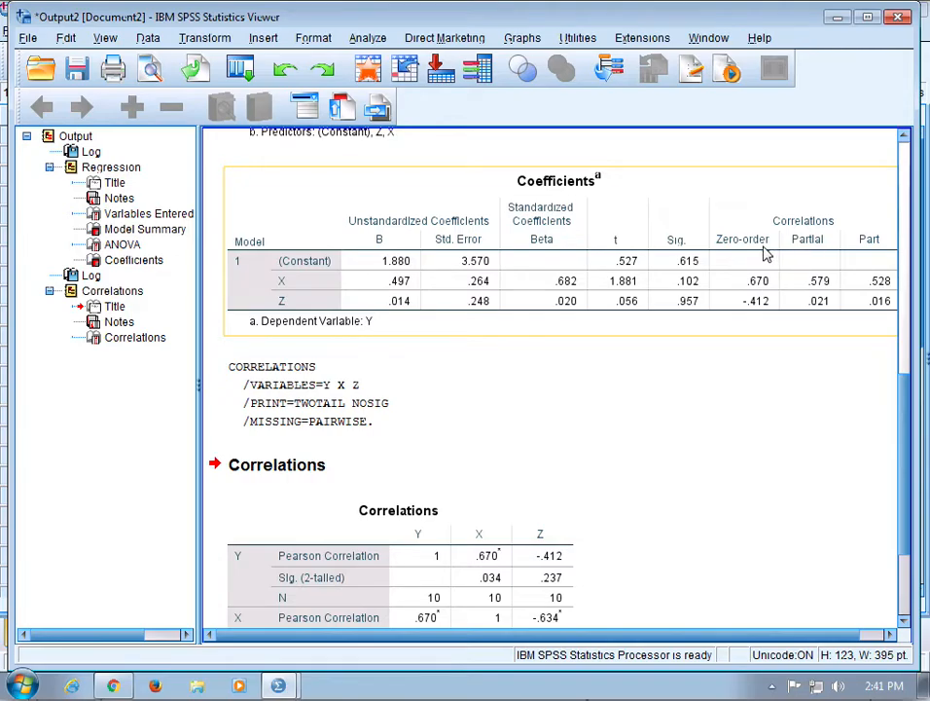
pyautogui.scroll(-3)
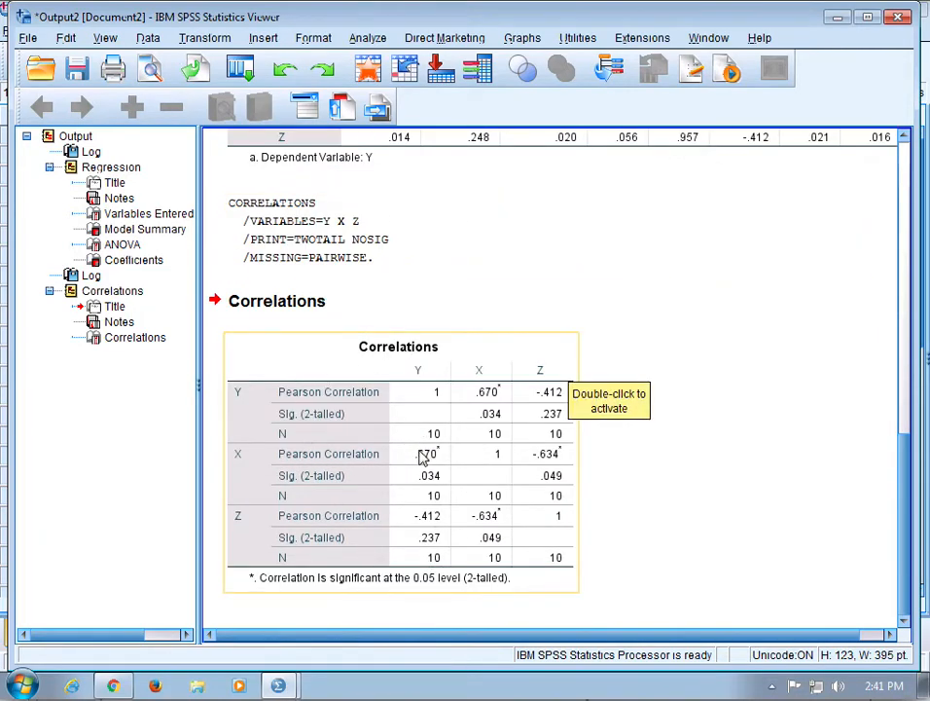